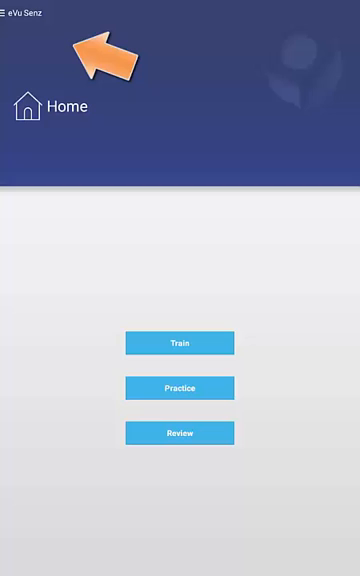
Open the side navigation drawer from the Home screen.
left_click(10, 12)
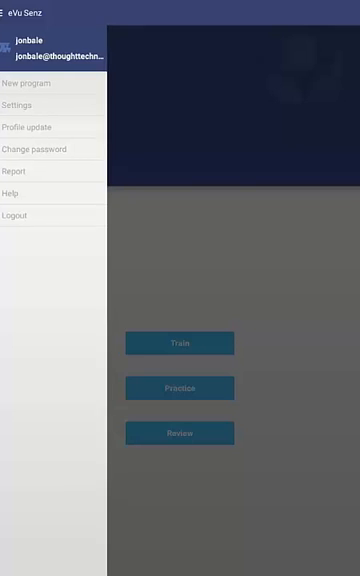
Go to New Program showing the connected device, 10 min session and Beginner goal.
left_click(32, 84)
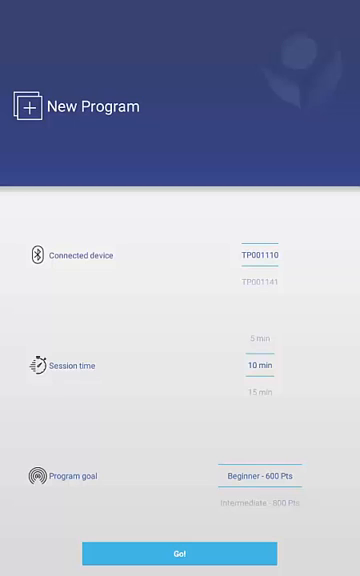
Return Home and go to the Settings screen from the navigation drawer.
left_click(180, 554)
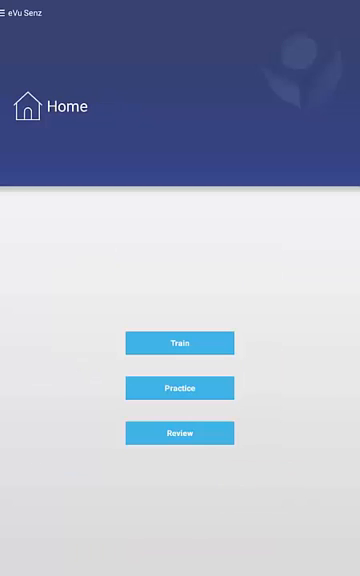
left_click(10, 12)
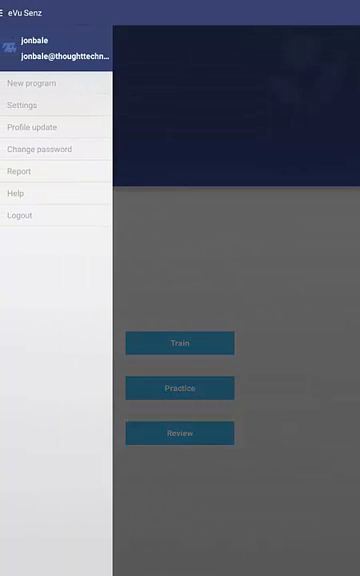
left_click(30, 104)
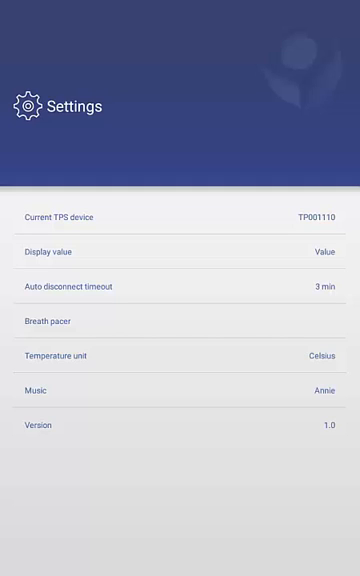
left_click(180, 216)
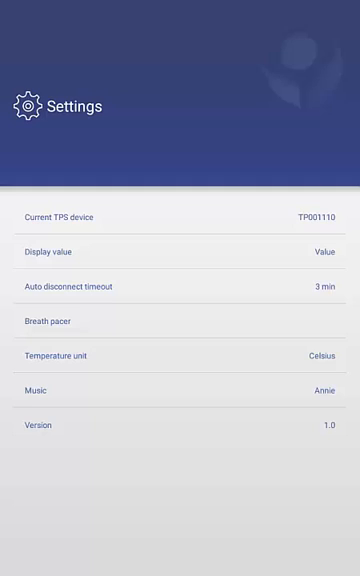
left_click(180, 252)
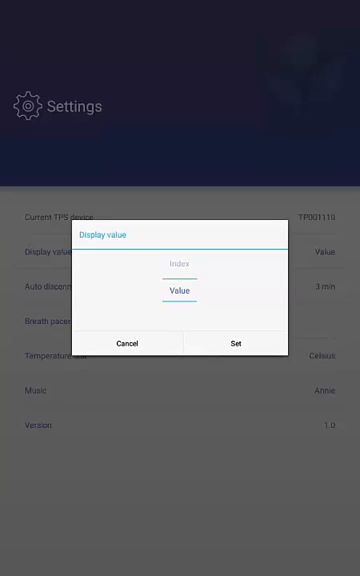
Scroll the Display value picker from Value through Index to Hide both.
scroll("down", 3)
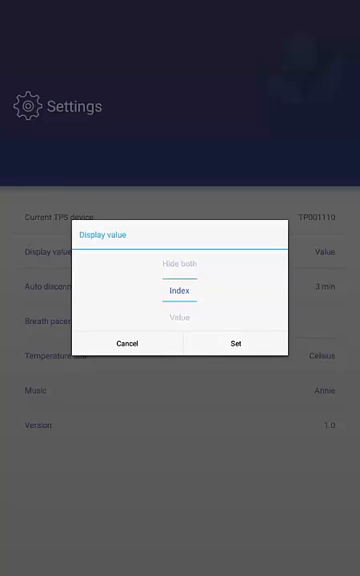
scroll("down", 3)
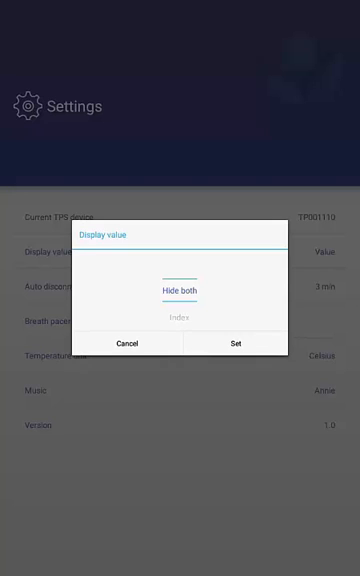
scroll("down", 3)
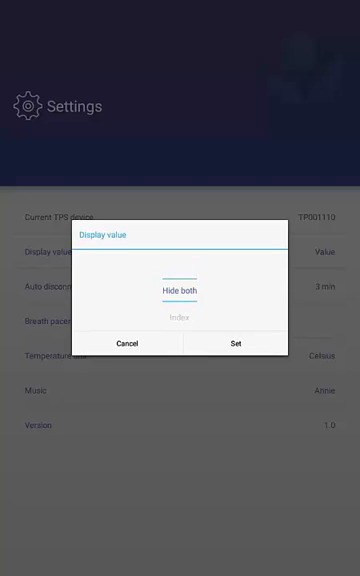
Cancel the Display value chooser keeping Value, and leave Auto disconnect timeout at 3 min.
left_click(124, 344)
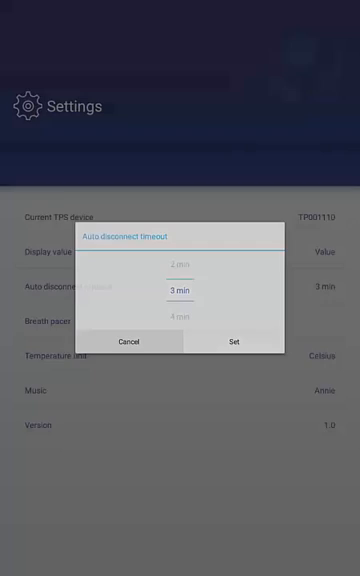
left_click(234, 340)
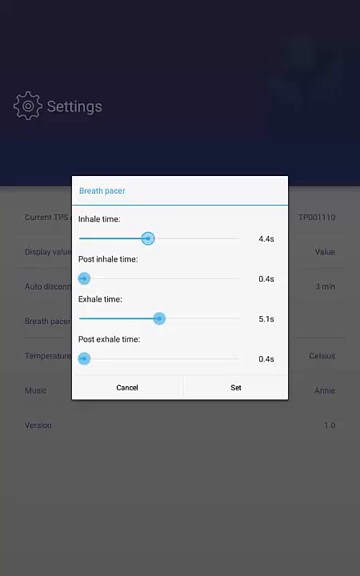
Nudge the Breath pacer inhale time slider slightly and back.
left_click_drag(150, 236, 156, 236)
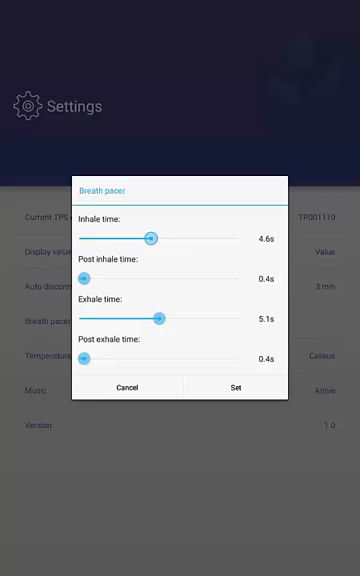
left_click_drag(156, 236, 148, 236)
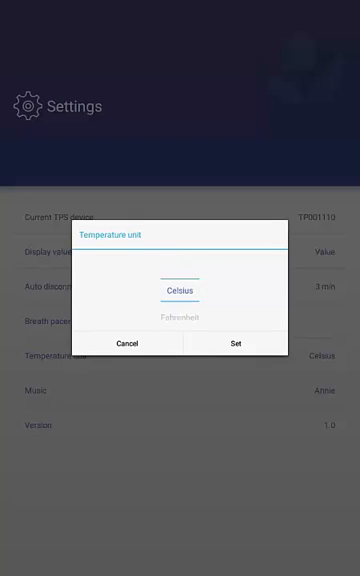
Keep the temperature unit as Celsius and move on to the session music chooser.
left_click(124, 344)
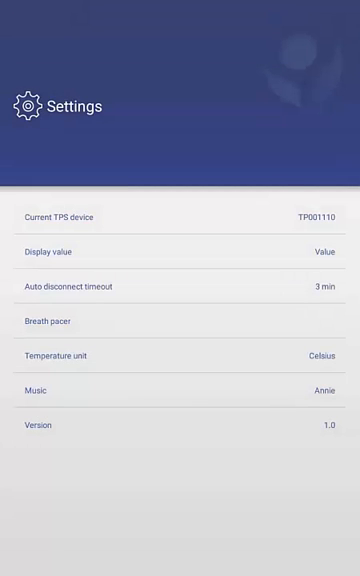
left_click(180, 390)
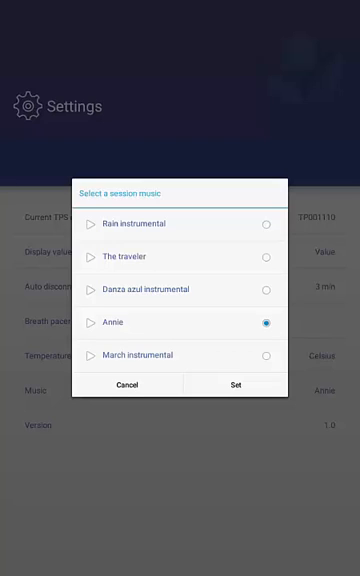
Set the session music to Dansa azul instrumental.
left_click(264, 256)
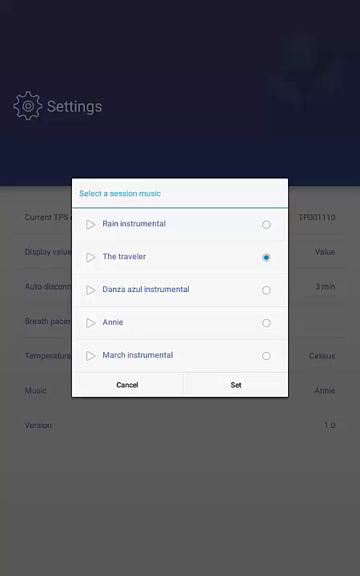
left_click(264, 290)
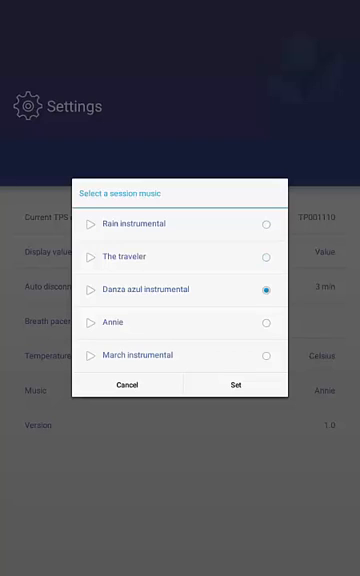
left_click(264, 322)
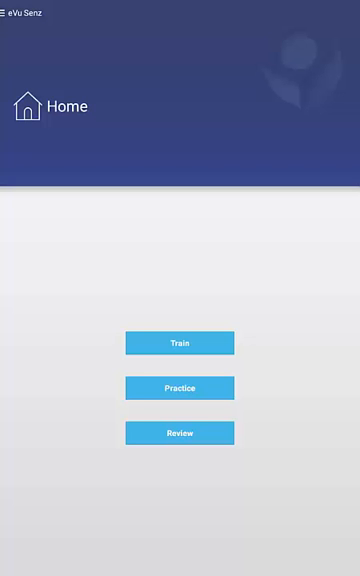
View the Profile update page, return Home and reopen the navigation drawer.
left_click(10, 12)
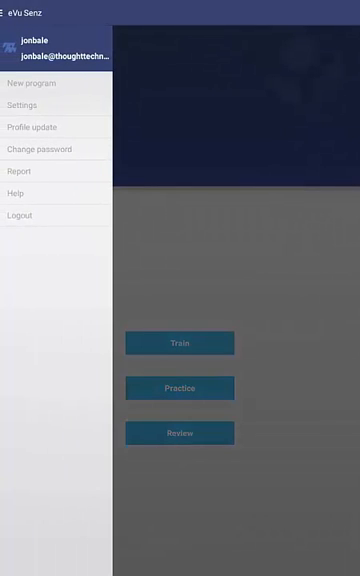
left_click(32, 128)
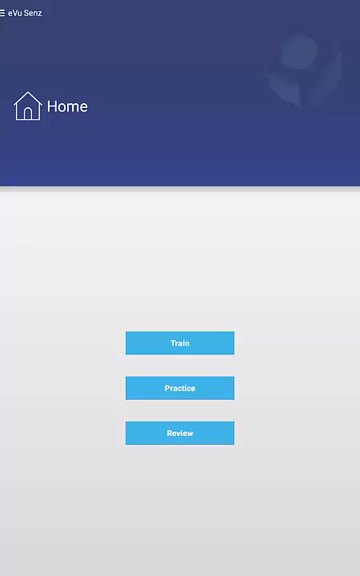
left_click(8, 12)
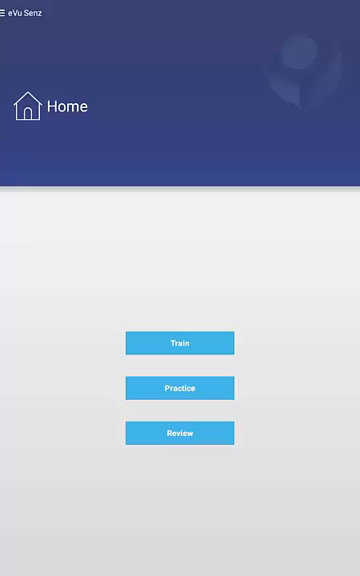
left_click(8, 12)
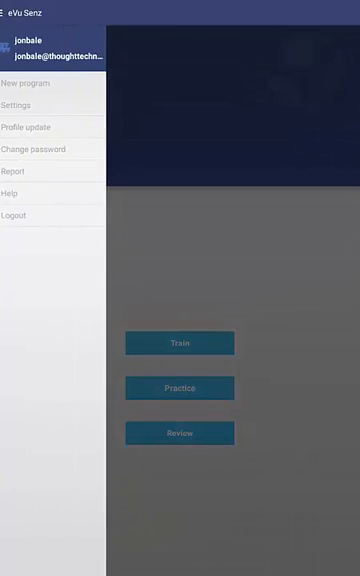
View the Change password page from the drawer.
left_click(22, 172)
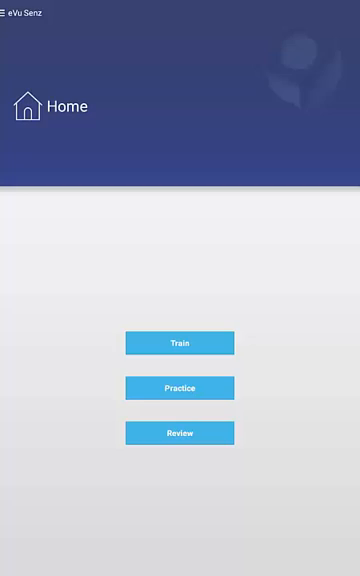
left_click(10, 12)
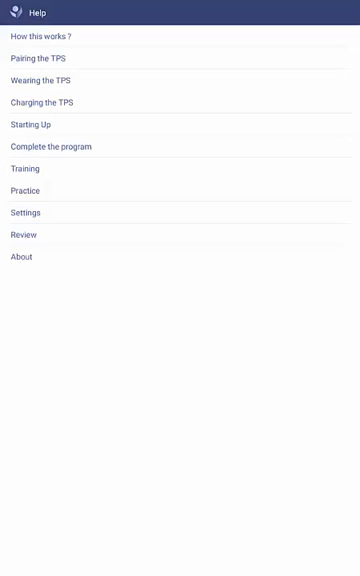
left_click(24, 168)
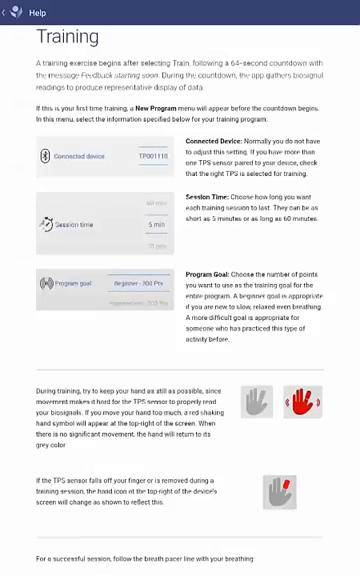
scroll("down", 3)
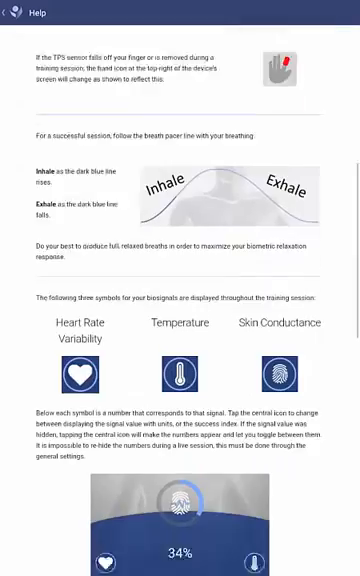
scroll("down", 3)
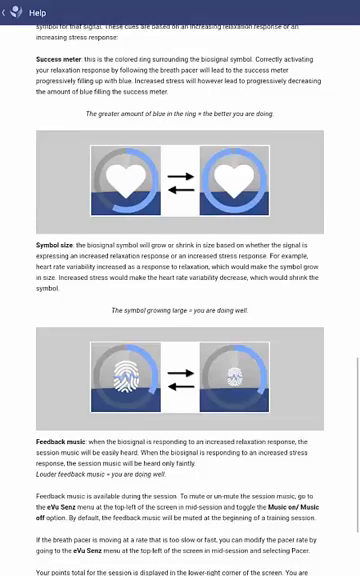
scroll("down", 3)
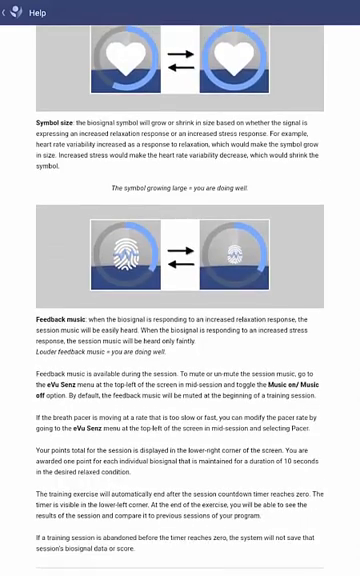
left_click(12, 18)
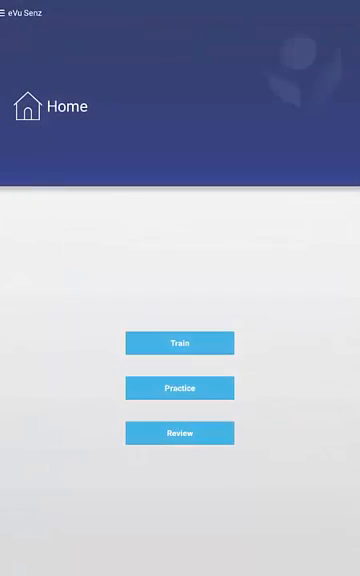
Log out of the account via the menu and confirm, returning to the Welcome screen.
left_click(10, 14)
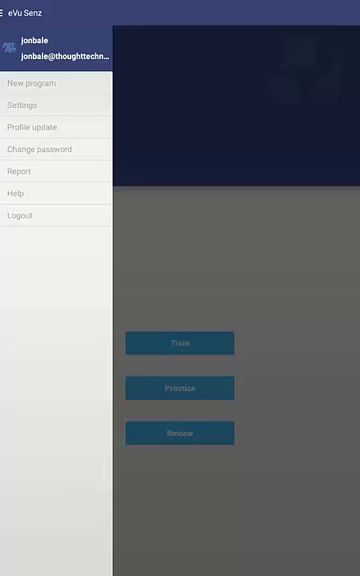
left_click(32, 216)
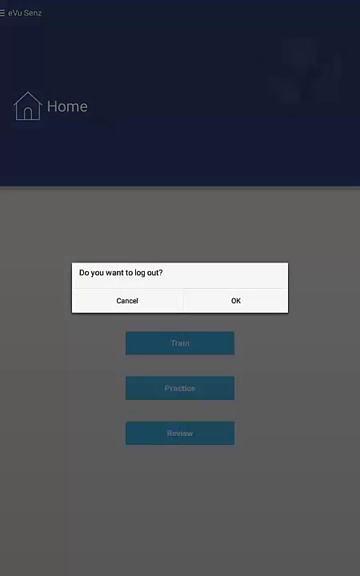
left_click(236, 300)
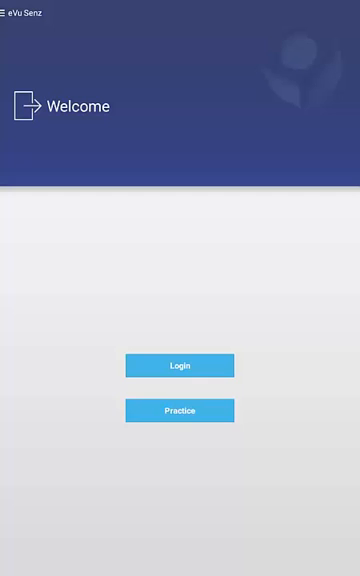